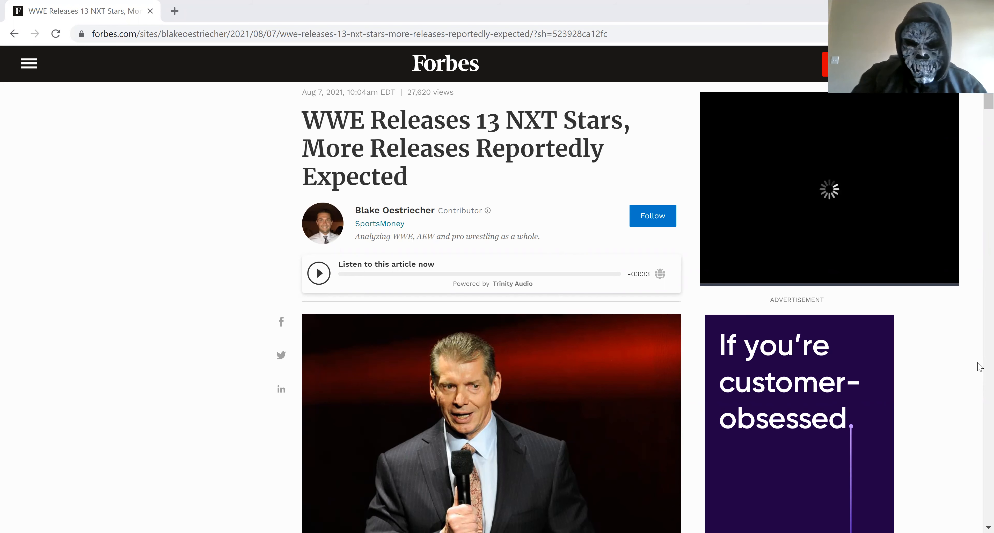
scroll(down, 3)
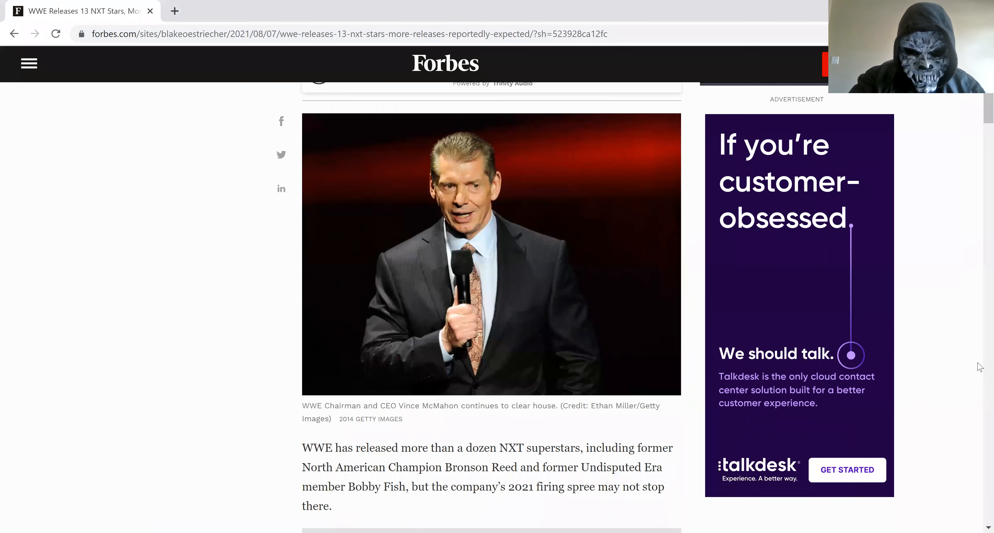
scroll(down, 3)
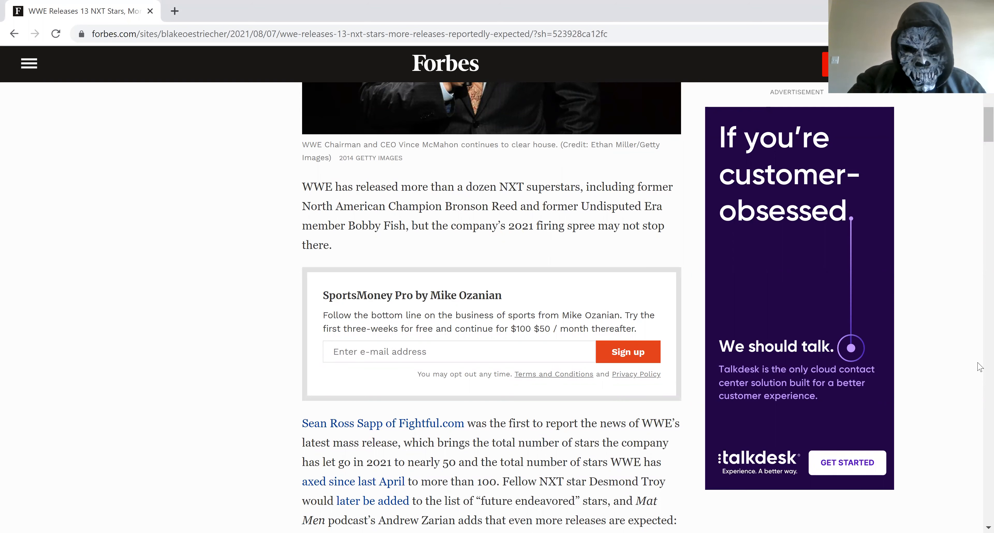
scroll(down, 3)
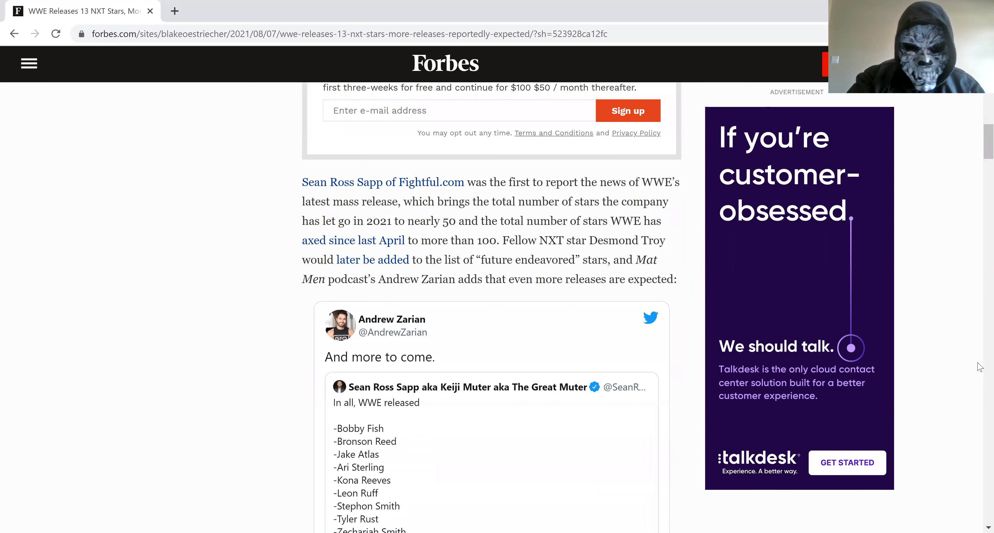
scroll(down, 3)
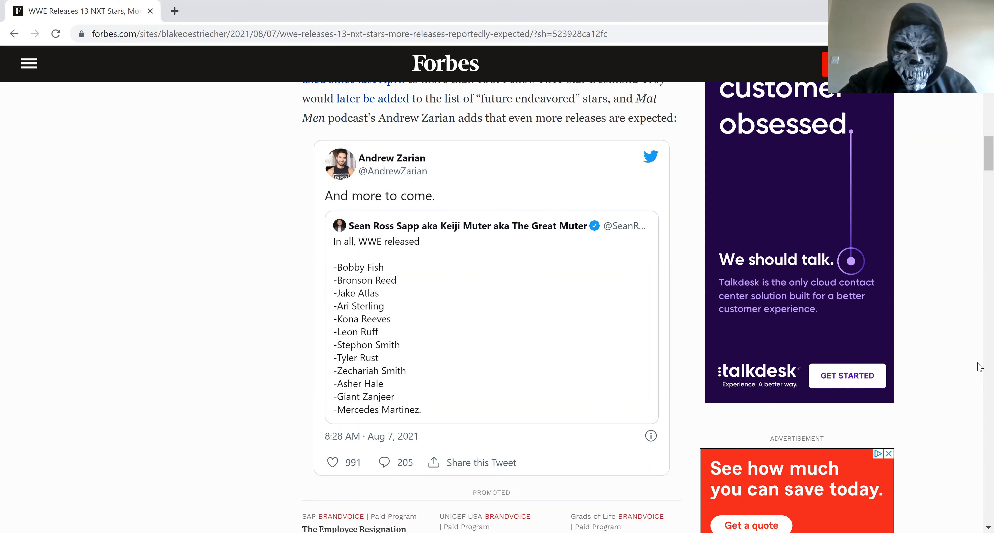
scroll(down, 3)
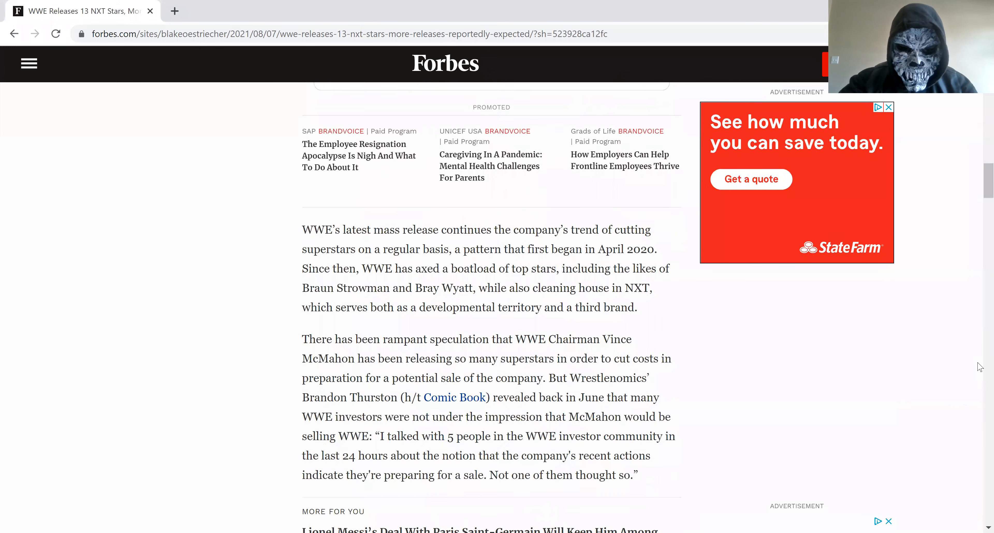
scroll(down, 3)
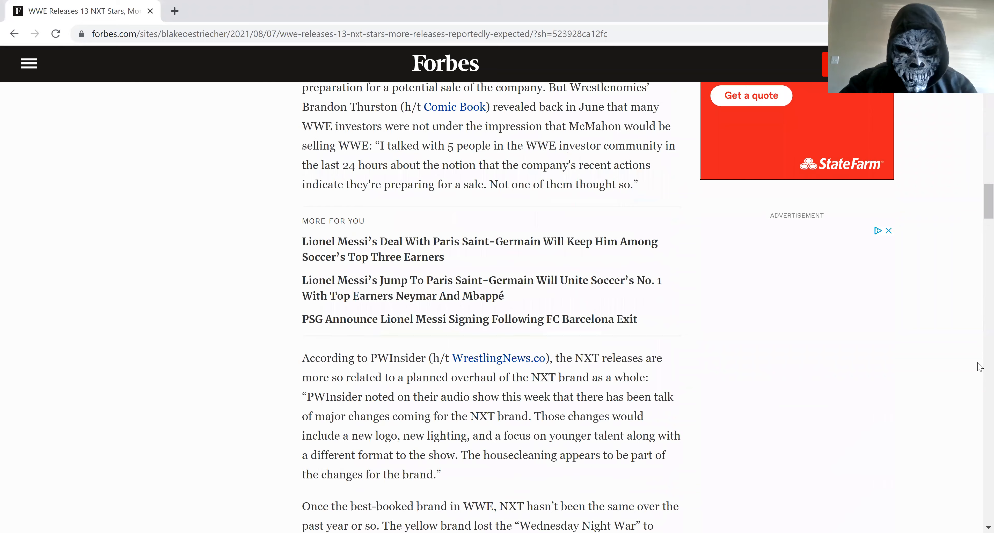
scroll(down, 3)
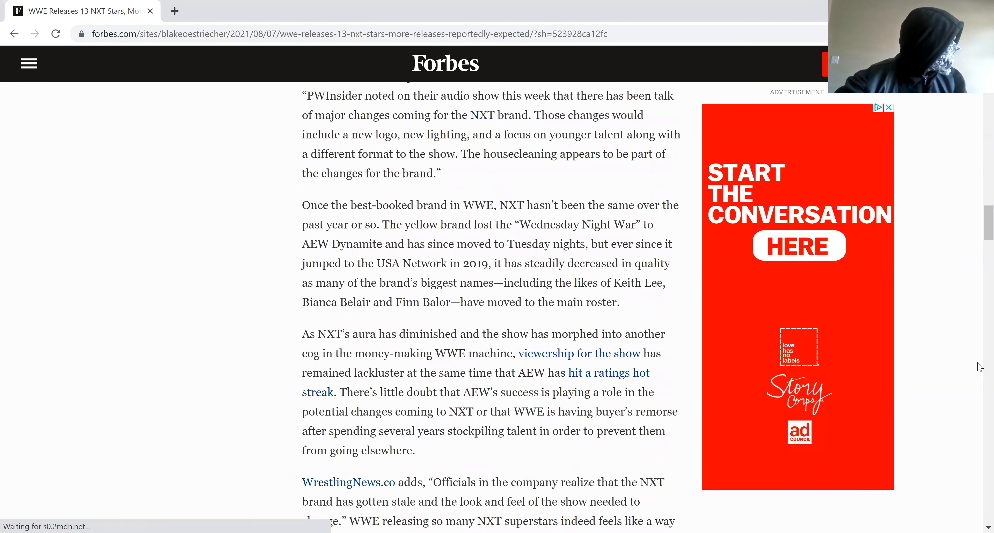
scroll(down, 3)
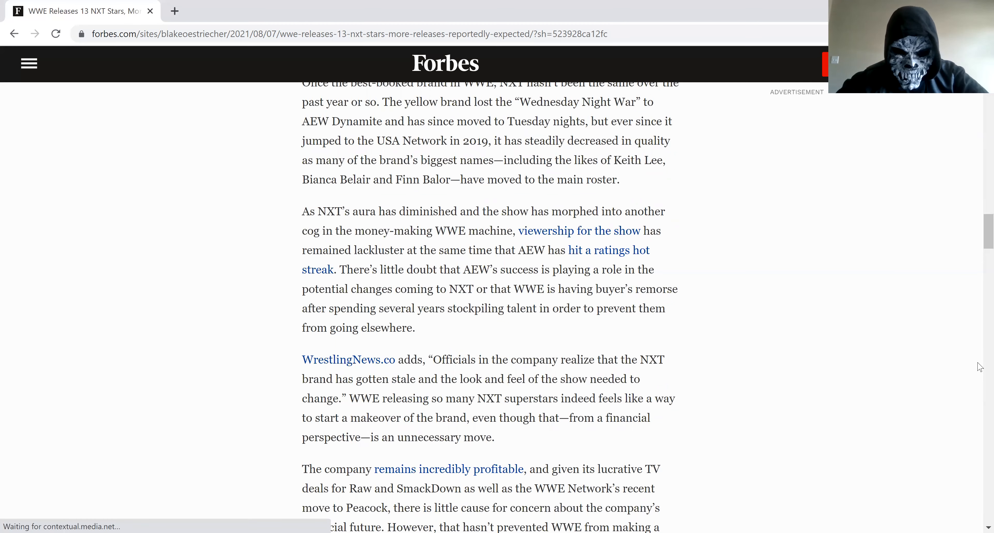
scroll(down, 3)
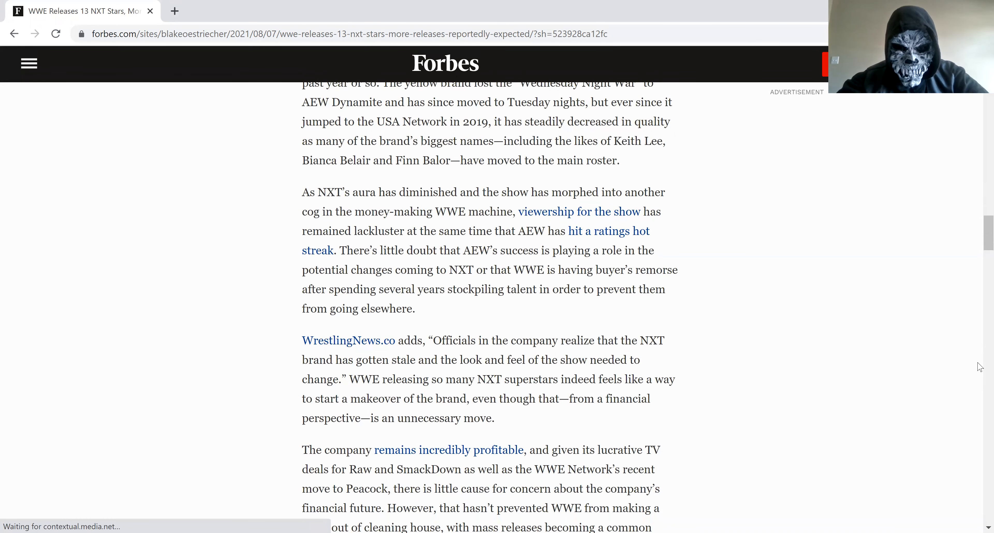
scroll(down, 3)
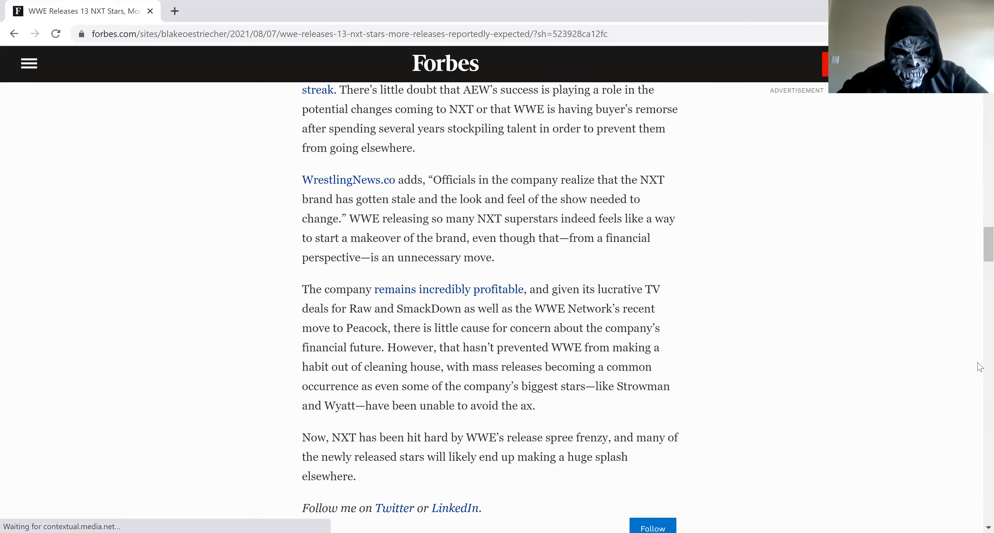
scroll(down, 3)
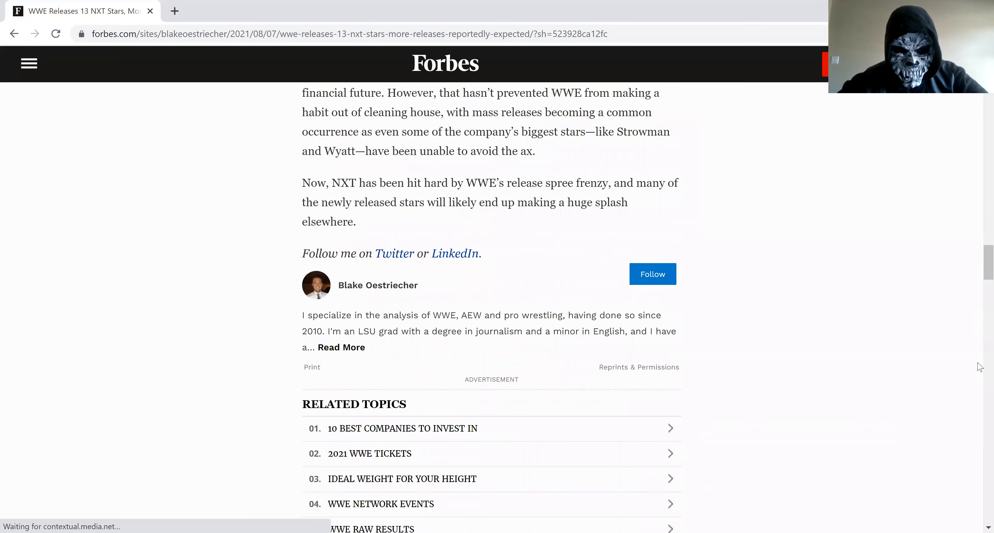
scroll(up, 3)
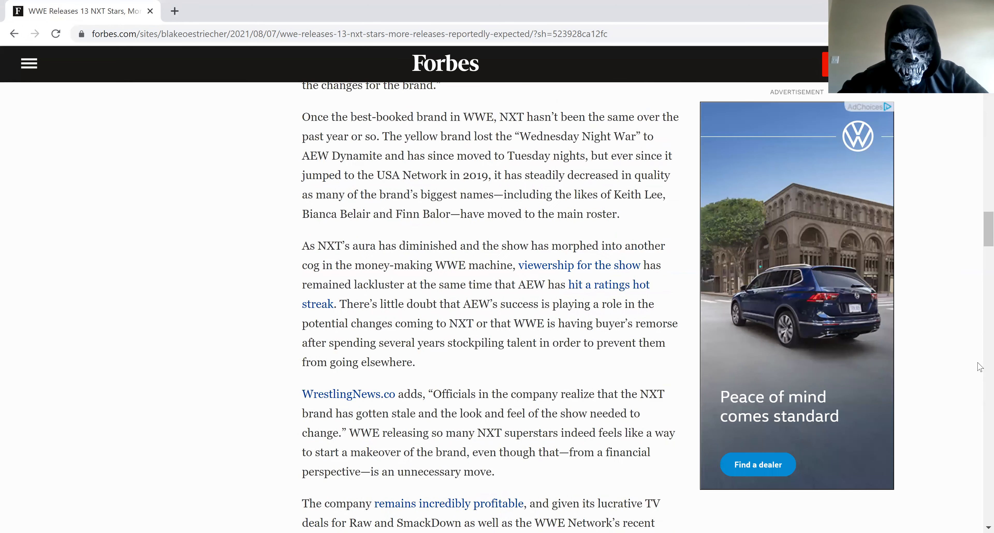
scroll(up, 3)
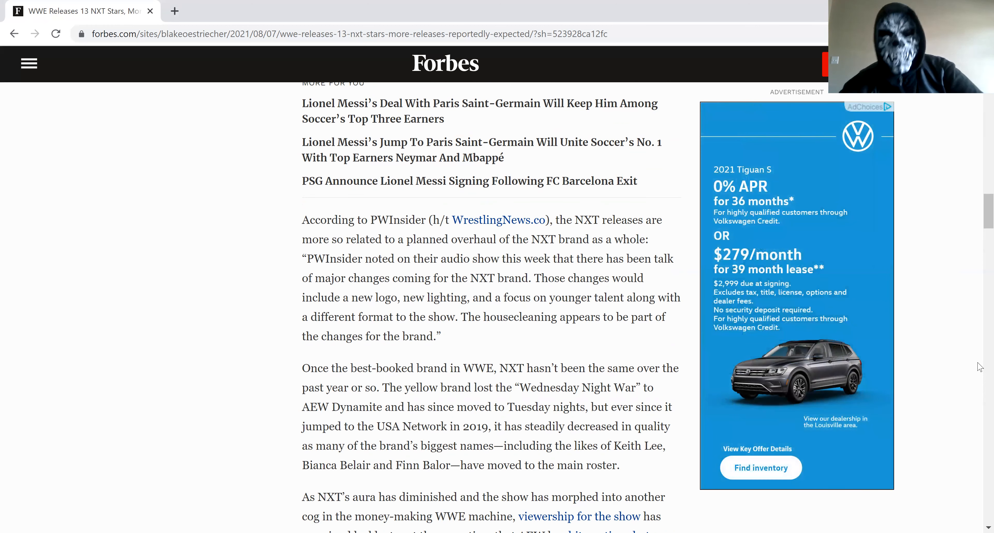
scroll(down, 3)
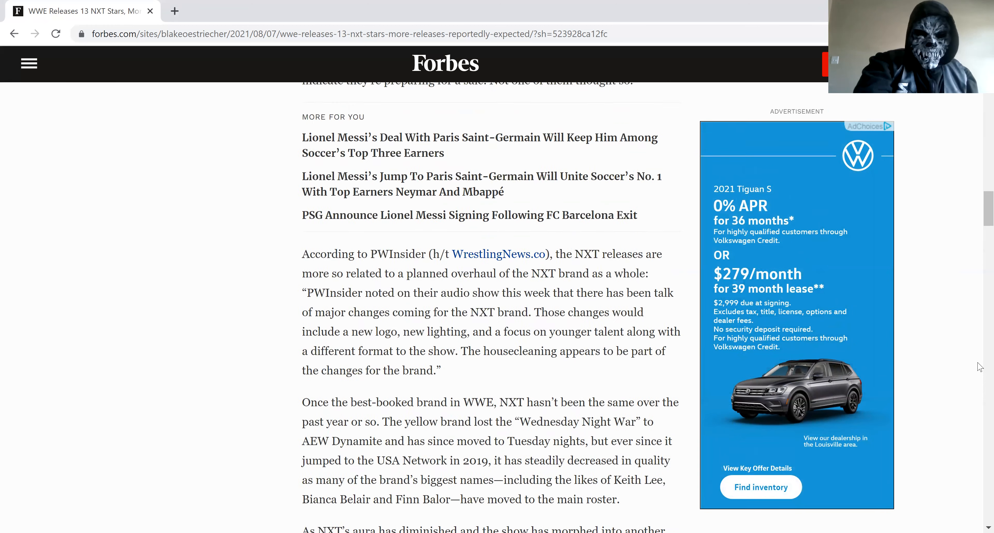
scroll(down, 3)
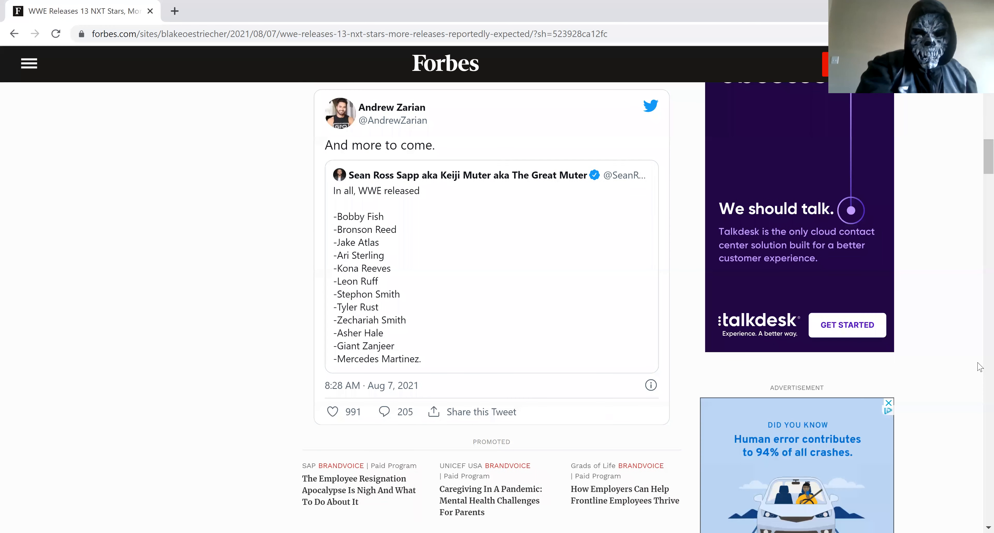